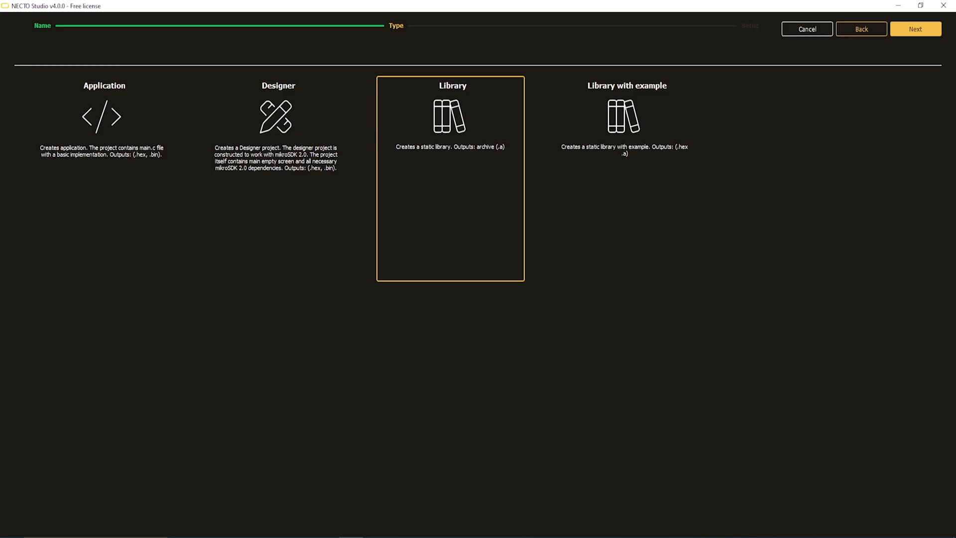
- Select 'Library with example' as the project type in the New Project wizard
left_click(642, 211)
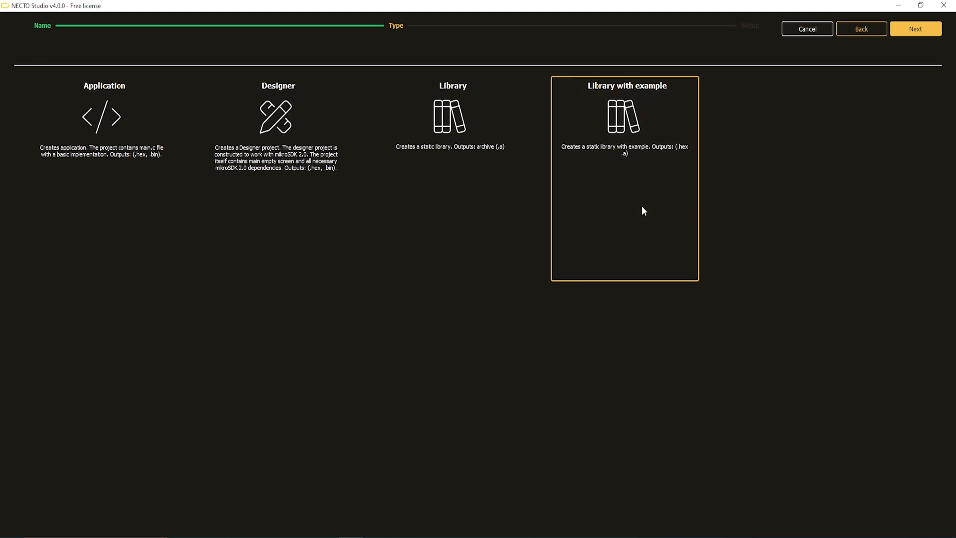